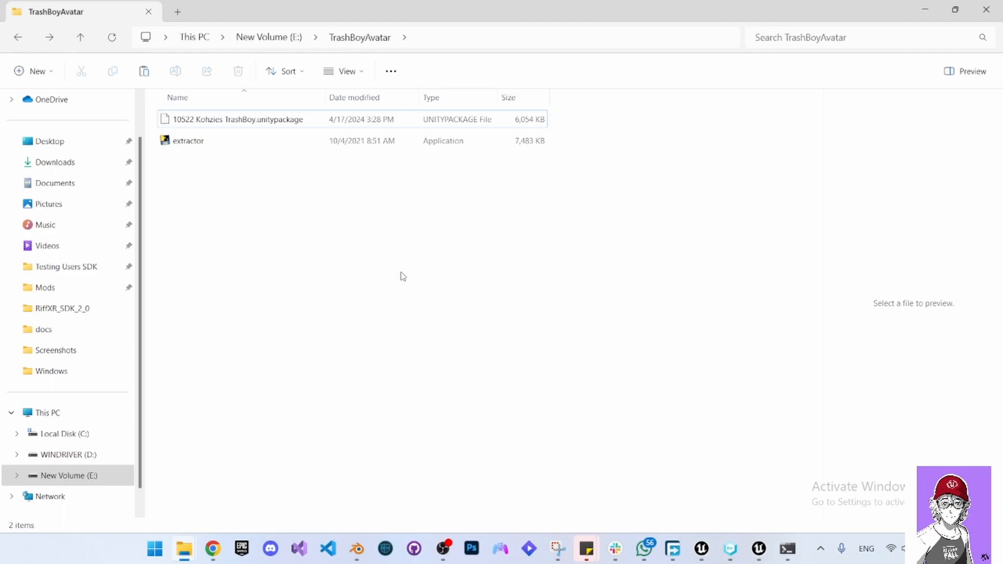
mouse_move(320, 198)
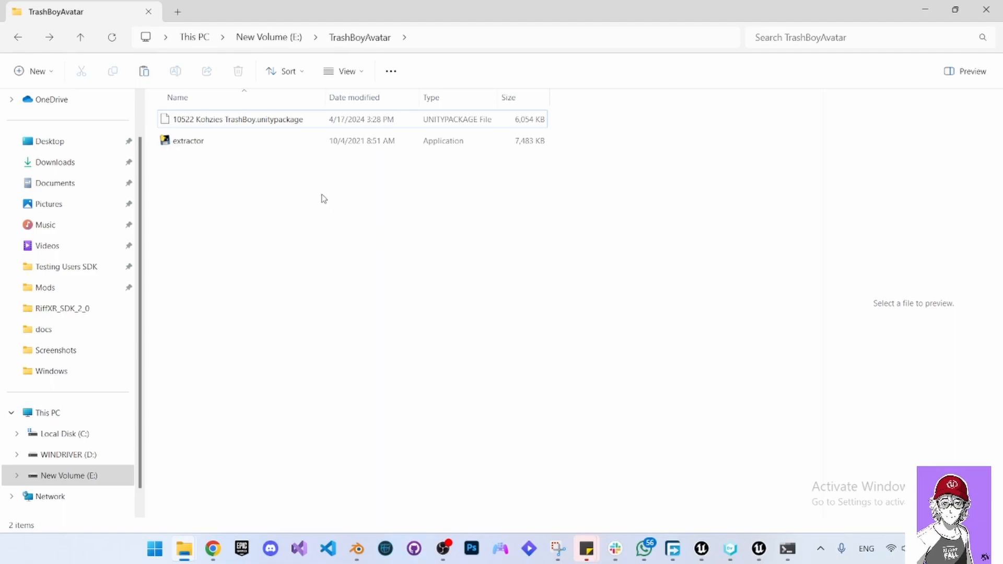
mouse_move(244, 119)
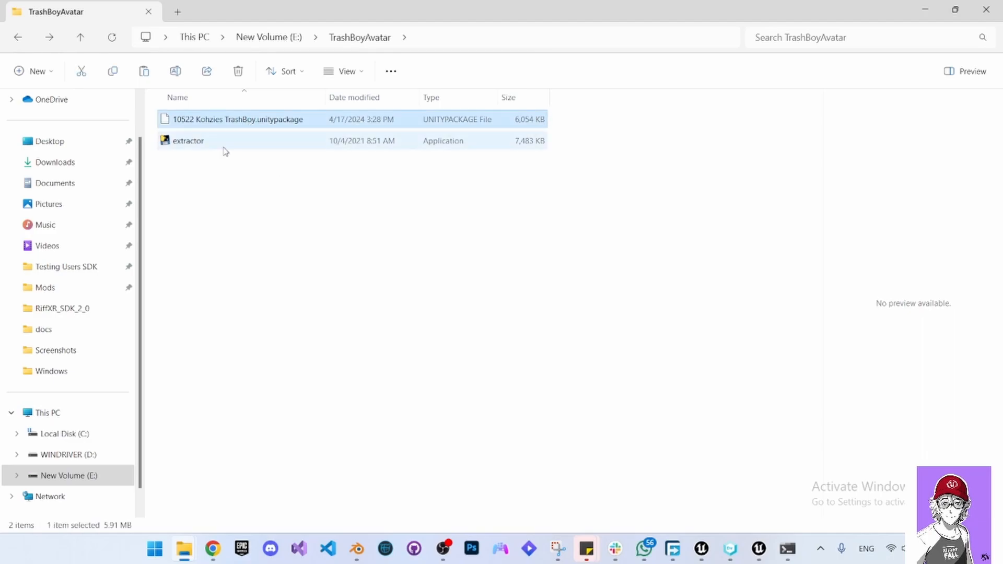
Step: Pick out the extractor application in the TrashBoyAvatar folder
left_click(188, 141)
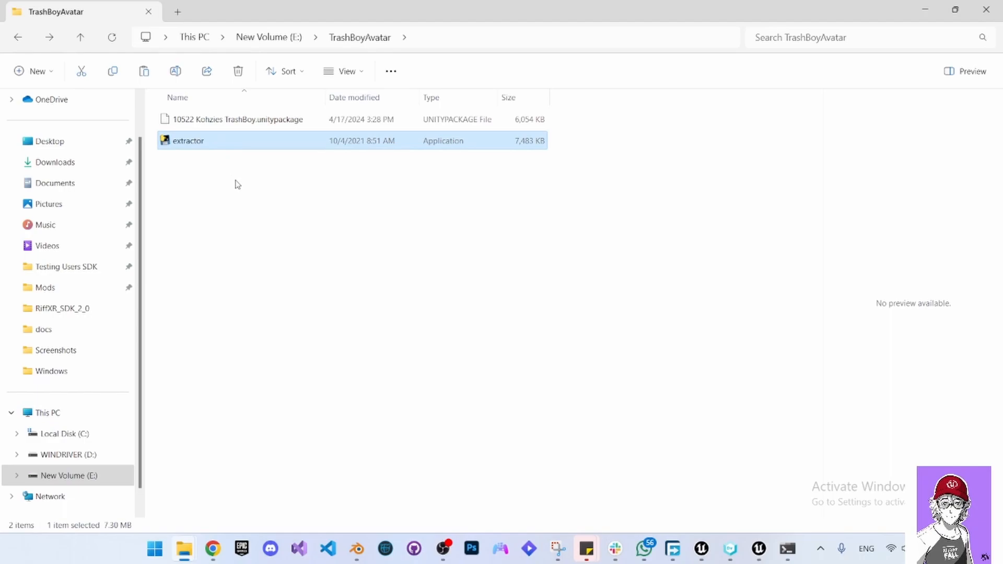
mouse_move(249, 135)
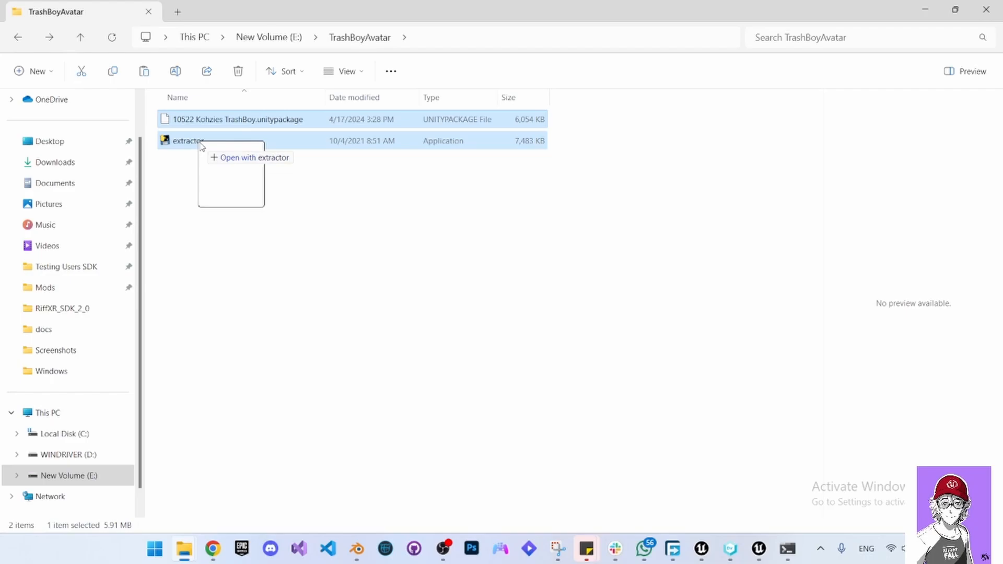
Step: Run the extractor on the package and go into Assets > Kohzie's TrashBoi toward the FBX
left_click(254, 158)
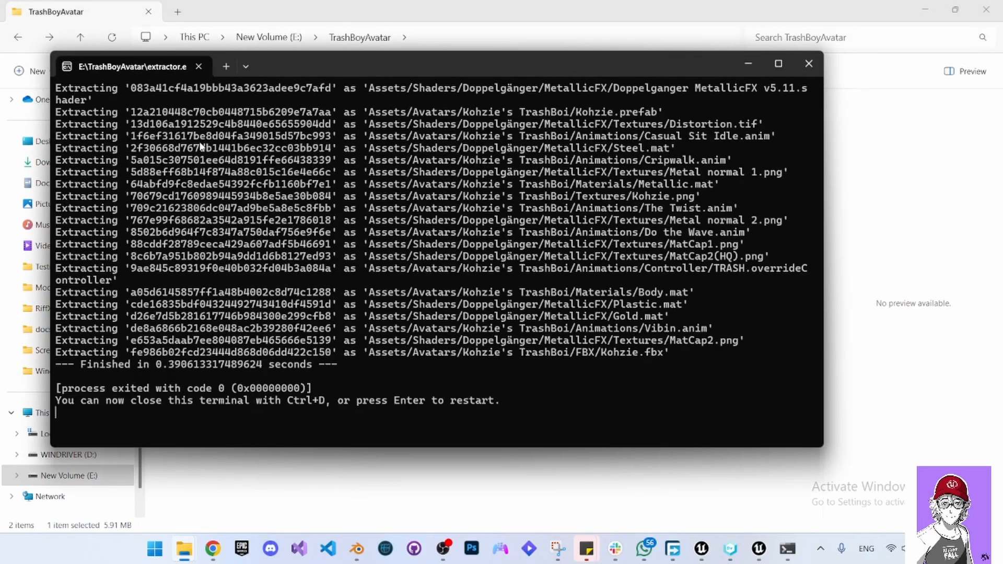
left_click(809, 63)
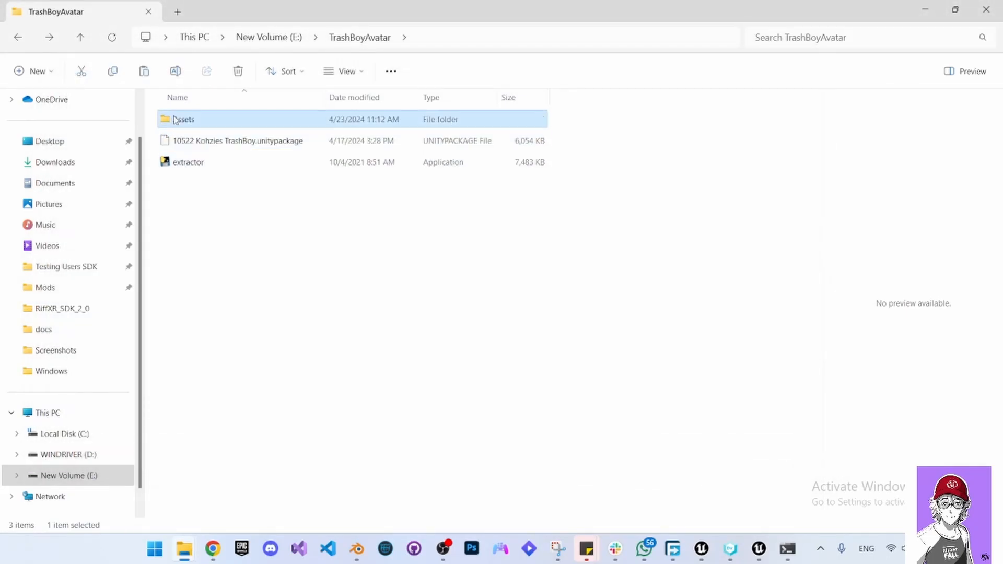
mouse_move(195, 124)
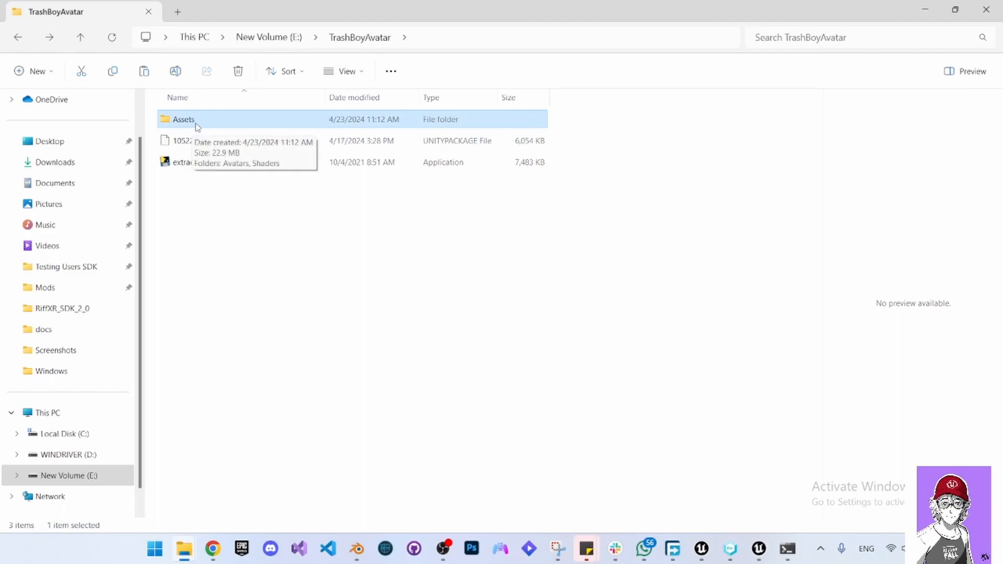
double_click(184, 119)
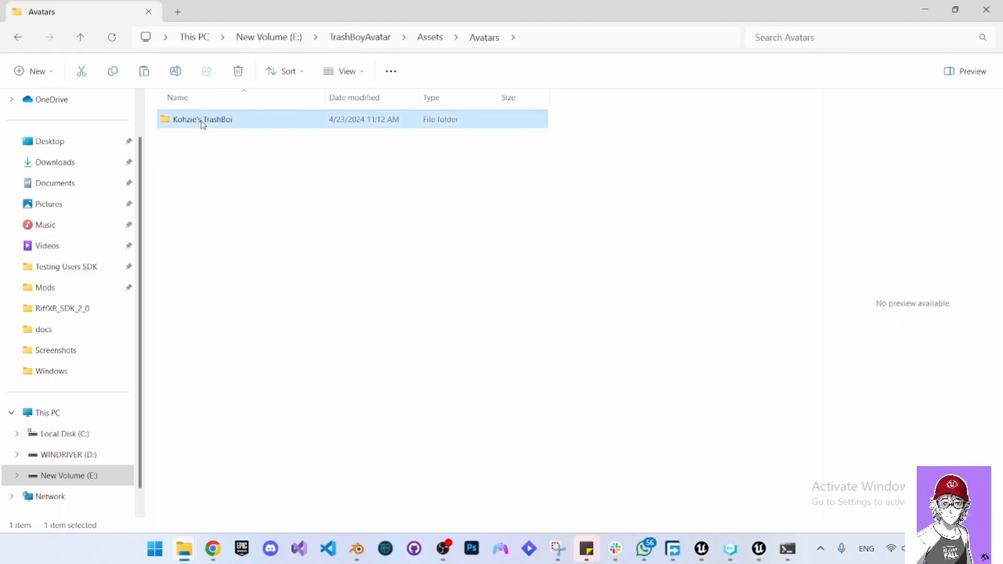
double_click(203, 119)
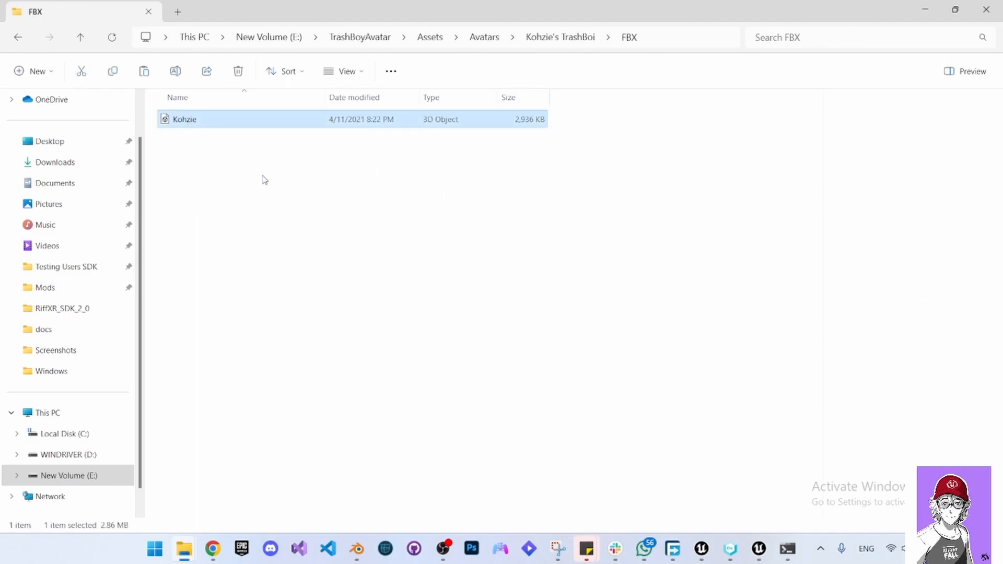
mouse_move(260, 166)
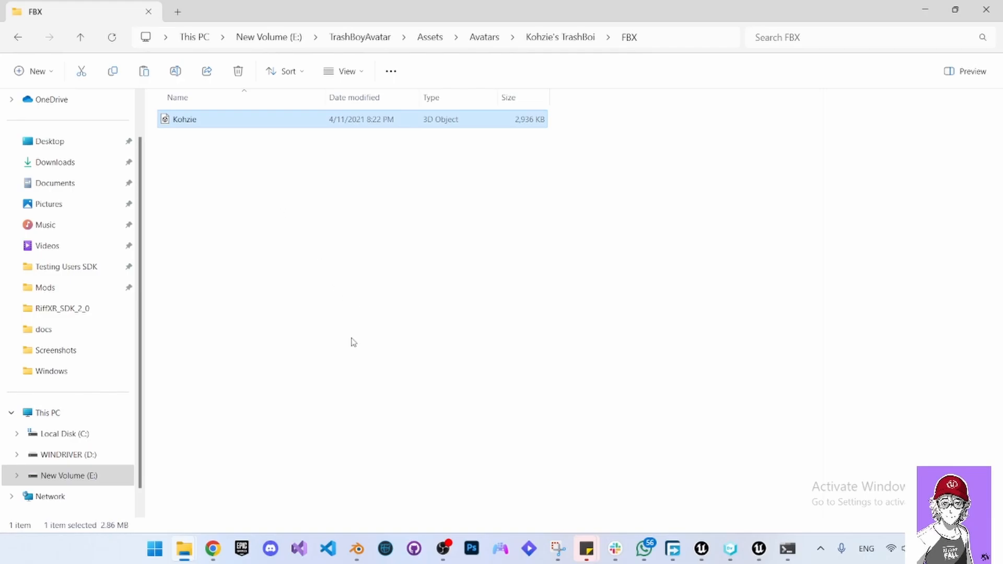
Step: Switch to Blender and start an FBX import browsing drive E
left_click(355, 549)
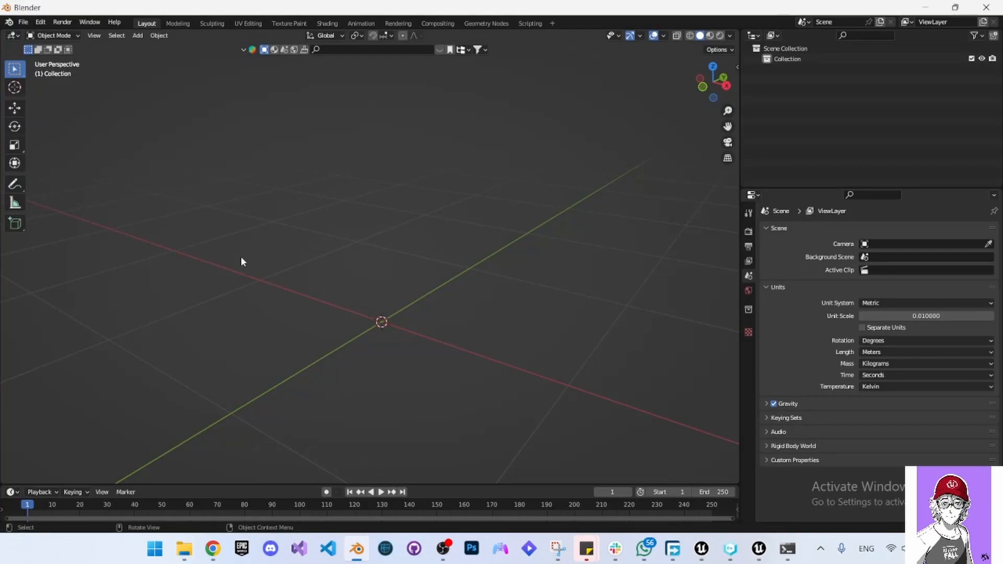
left_click(23, 22)
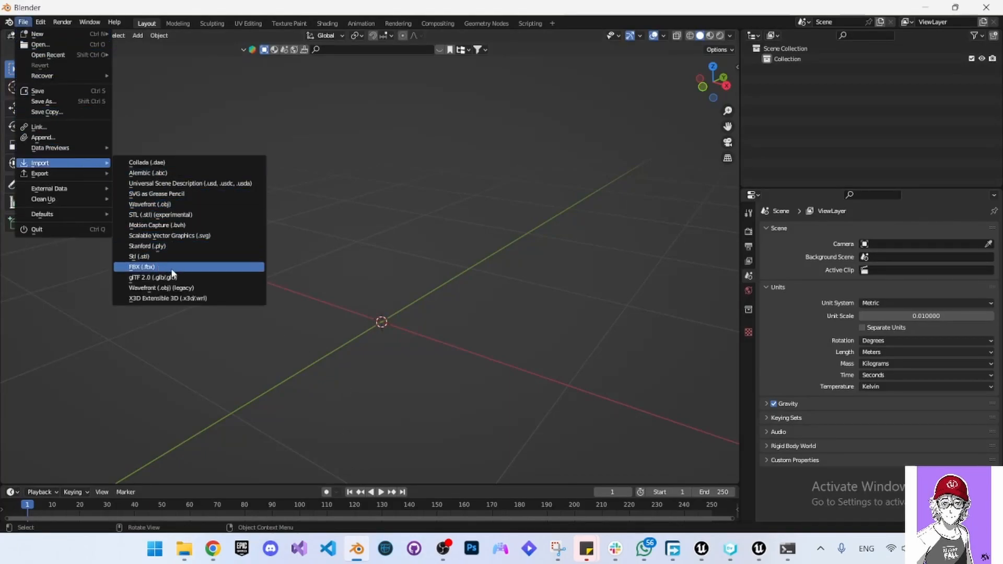
left_click(142, 266)
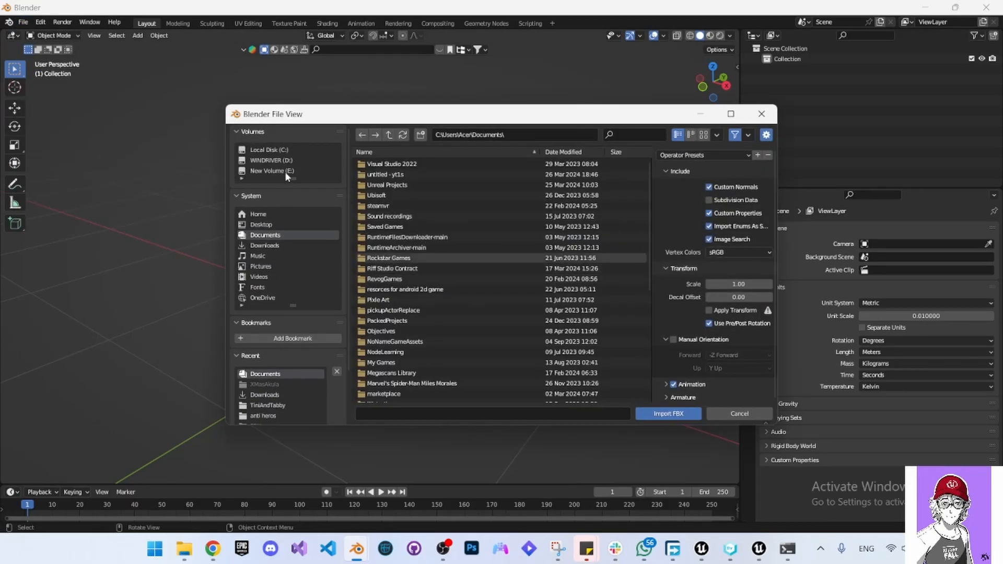
left_click(272, 170)
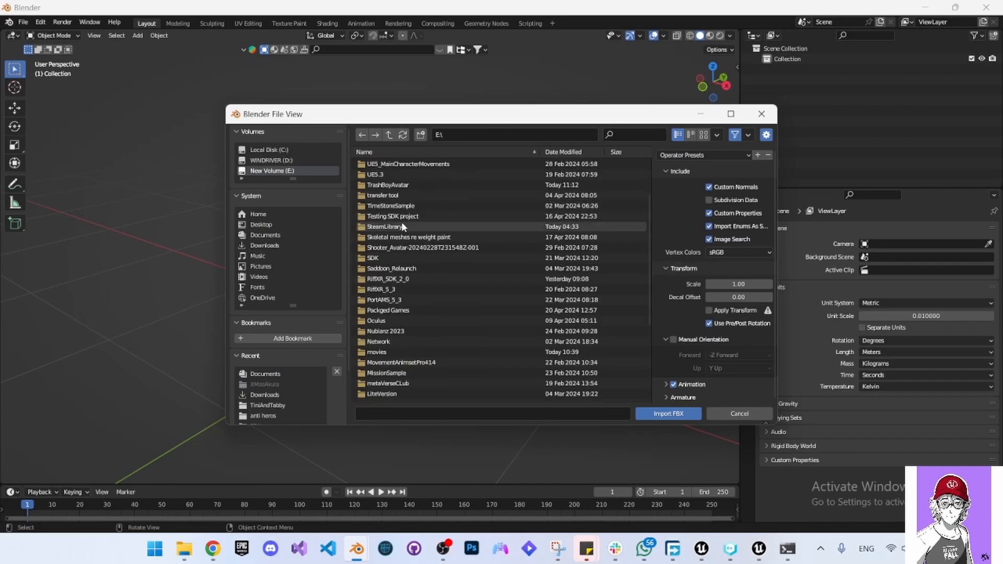
scroll("down", 3)
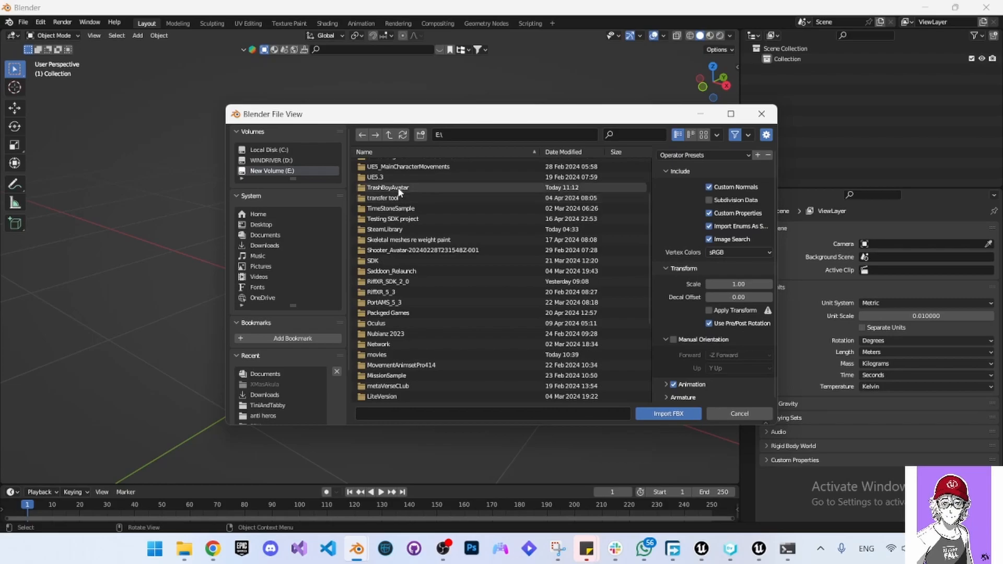
Step: Navigate into TrashBoyAvatar > Avatars > Kohzie's TrashBoi in the import browser
double_click(386, 187)
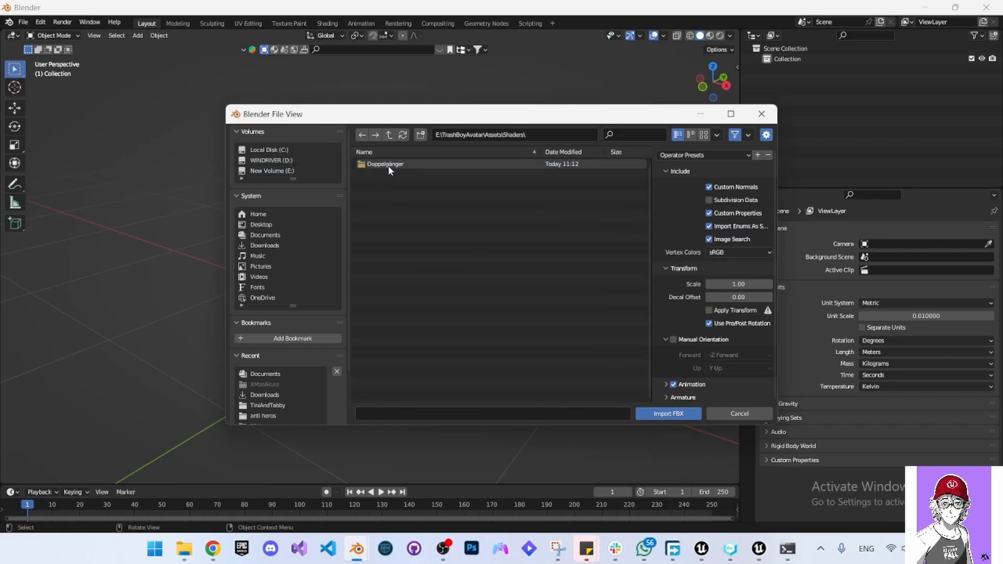
double_click(385, 164)
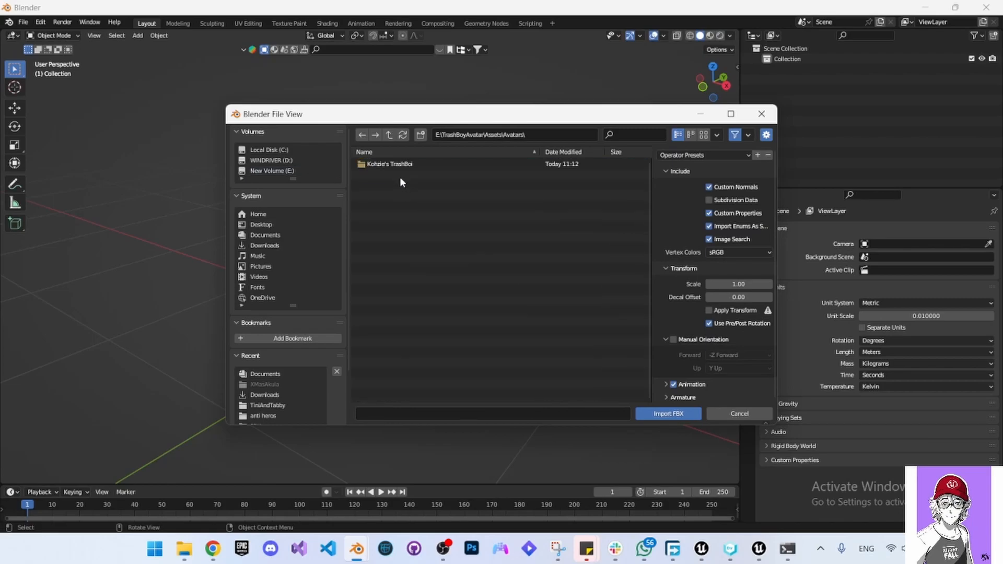
double_click(389, 164)
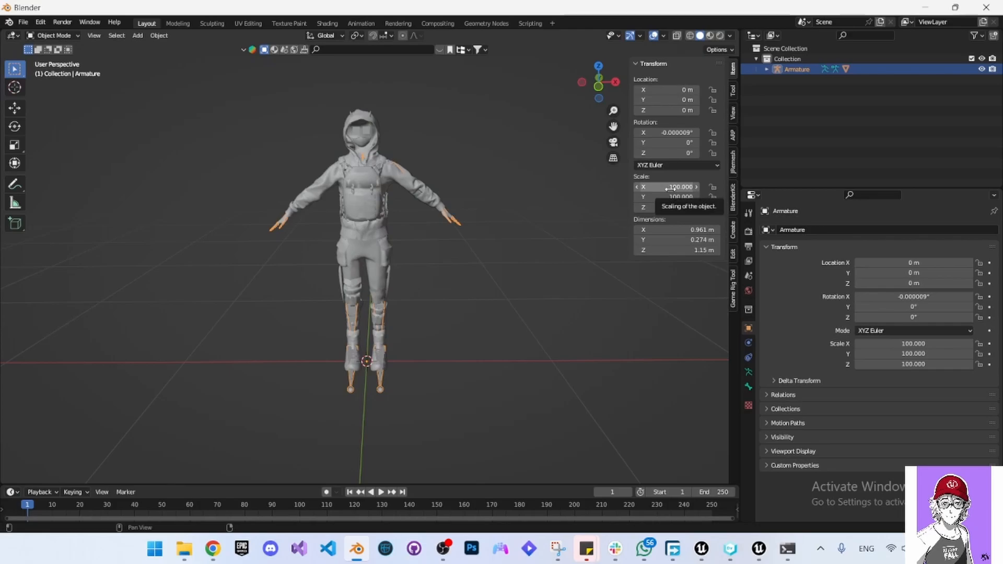
mouse_move(435, 161)
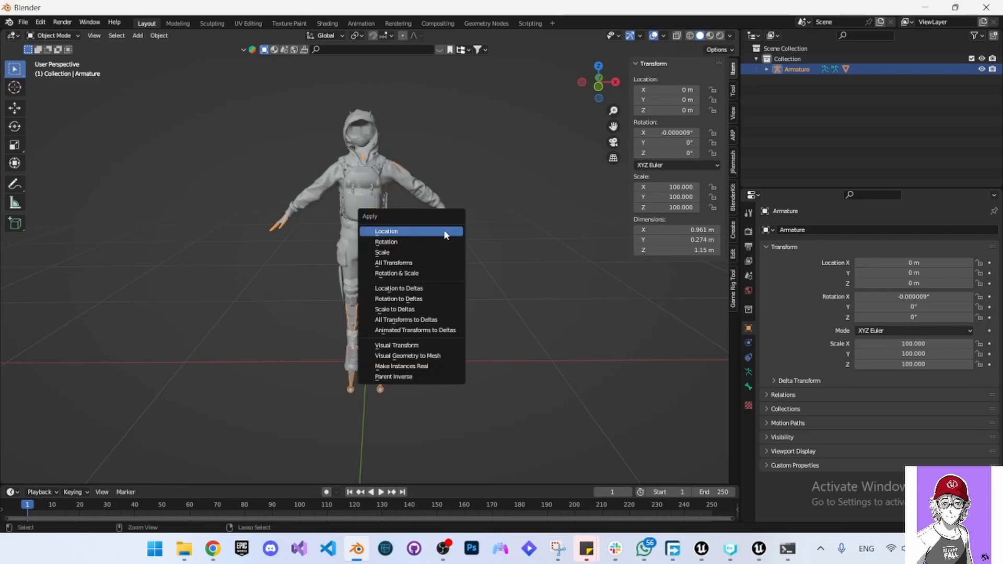
Step: Apply the Armature's scale via the Ctrl+A Apply menu
left_click(386, 231)
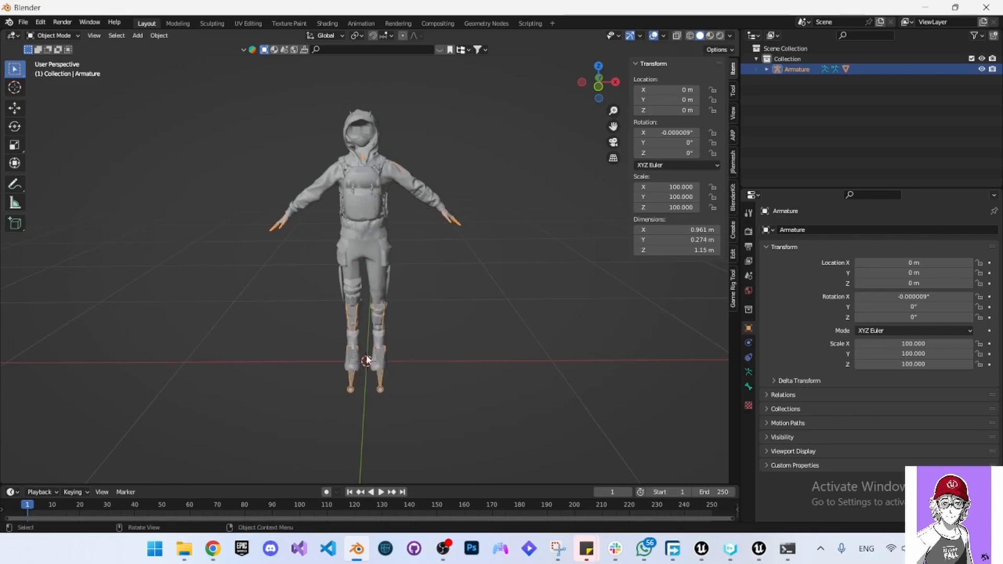
mouse_move(403, 261)
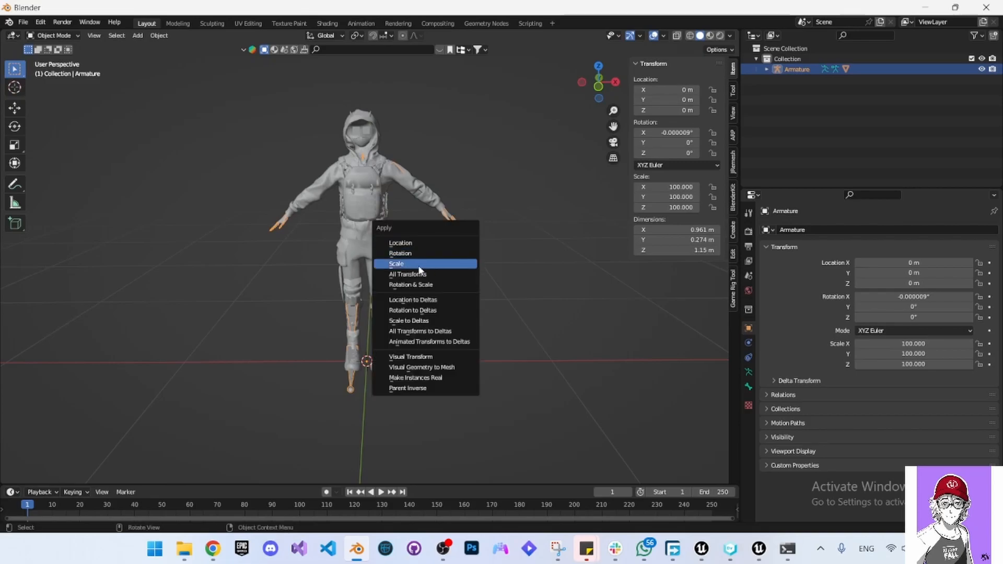
left_click(396, 263)
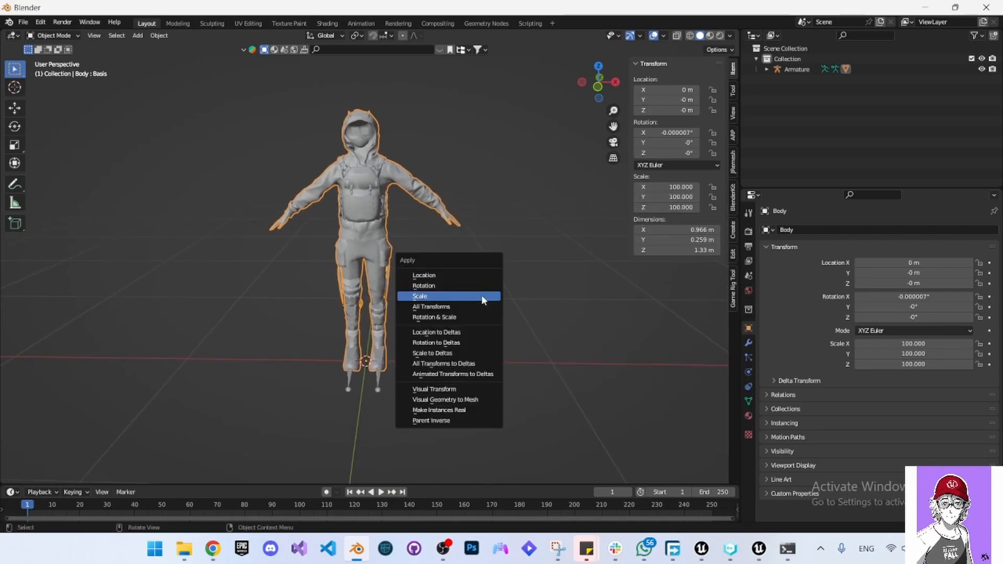
mouse_move(422, 295)
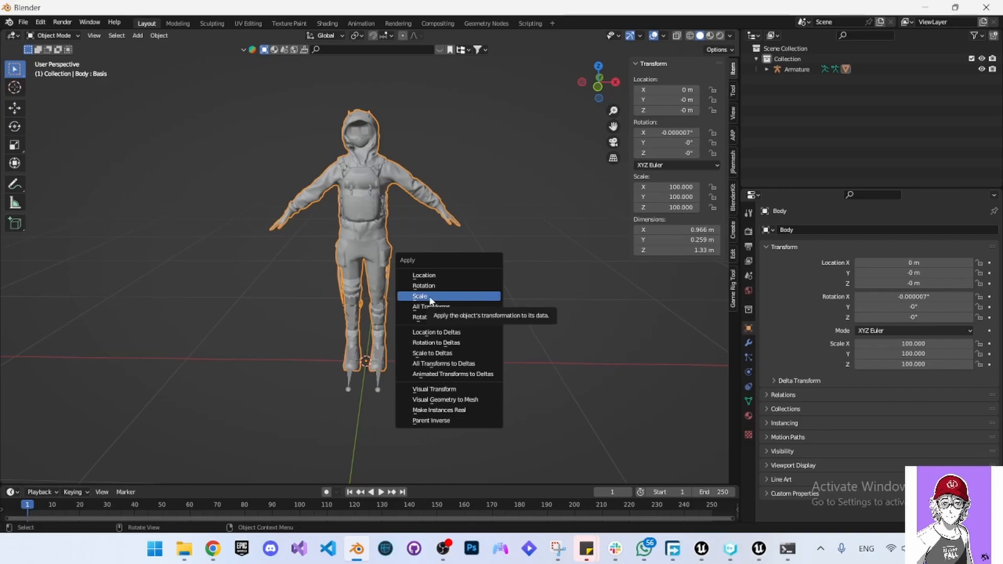
Step: Apply the Body mesh's scale so it reads 1.000 at 1.33 m height
left_click(420, 296)
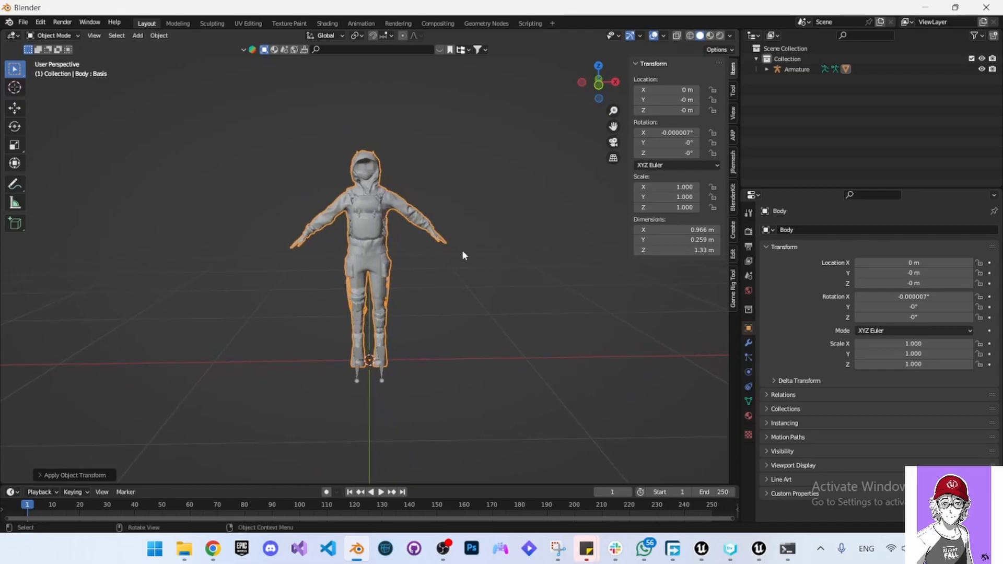
mouse_move(509, 112)
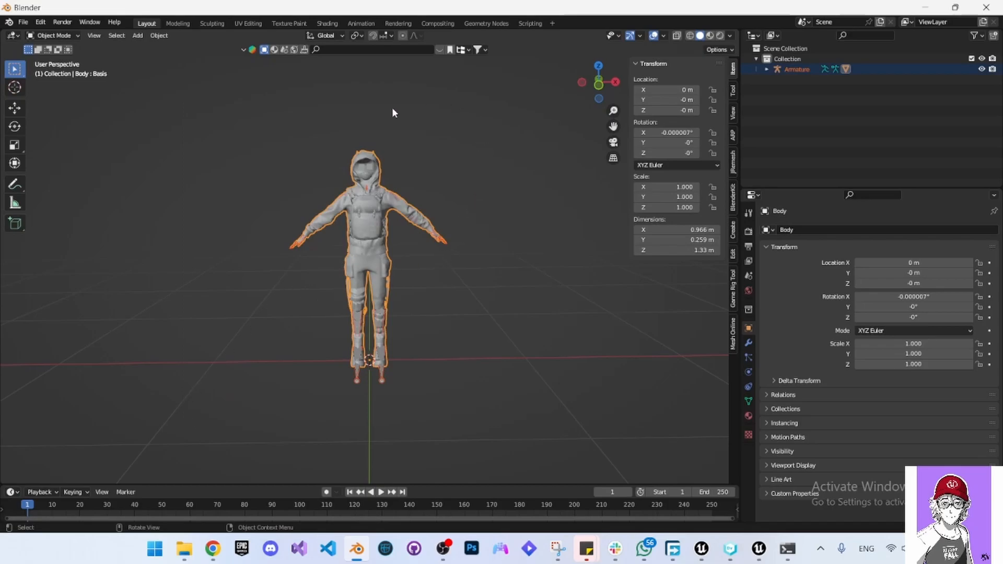
Step: Start an FBX export limited to Armature and Mesh object types
left_click(23, 22)
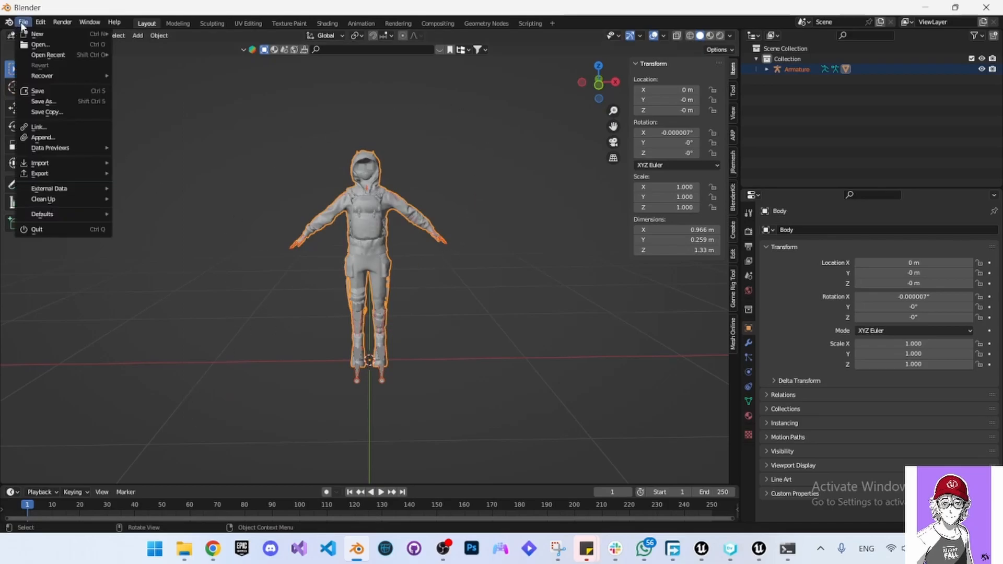
mouse_move(39, 173)
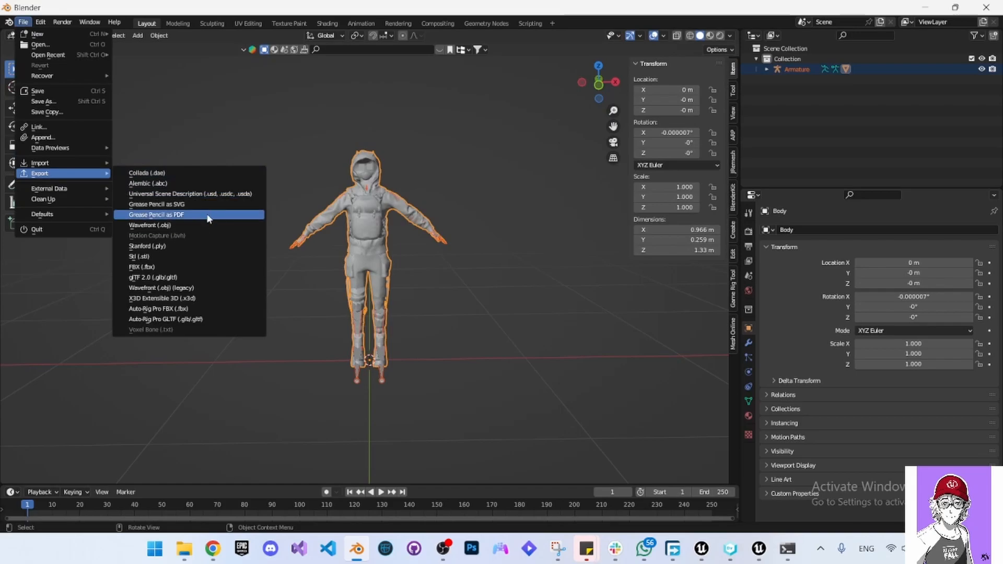
left_click(141, 266)
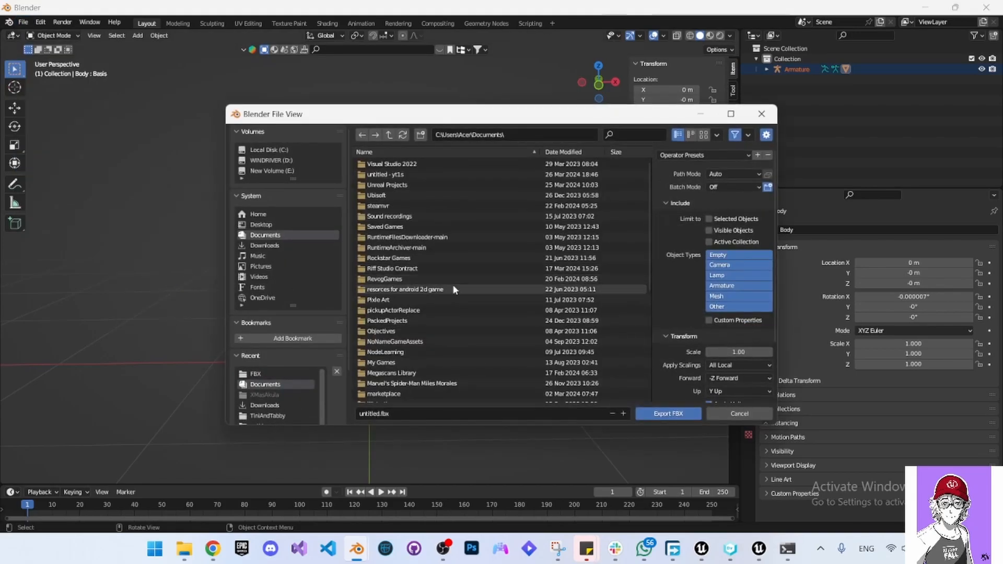
left_click(738, 285)
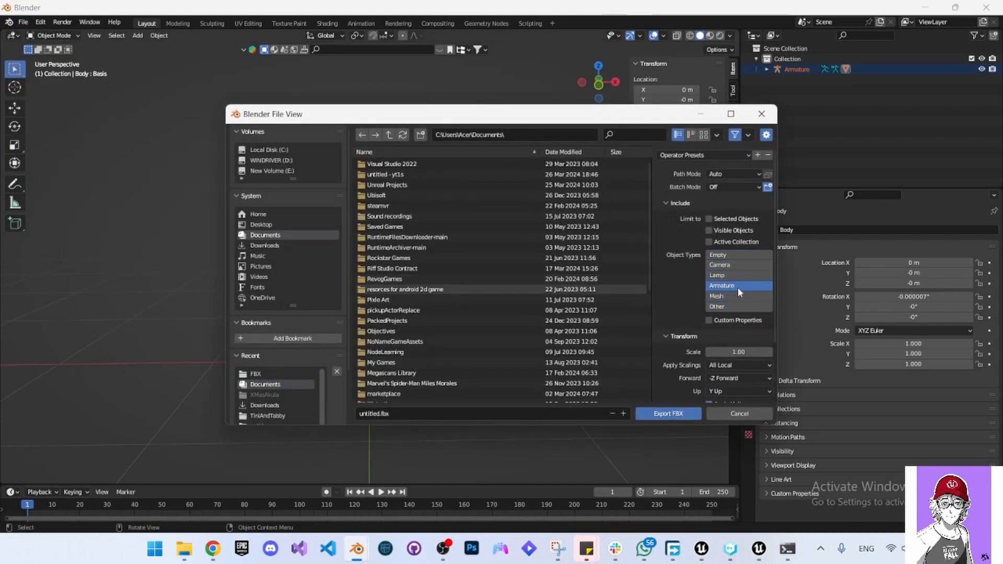
mouse_move(717, 295)
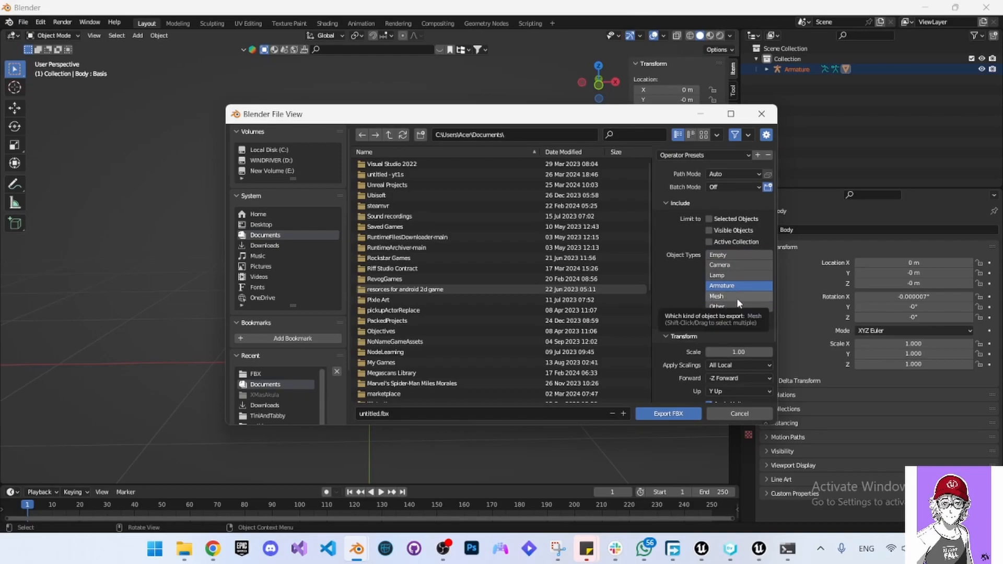
left_click(716, 296)
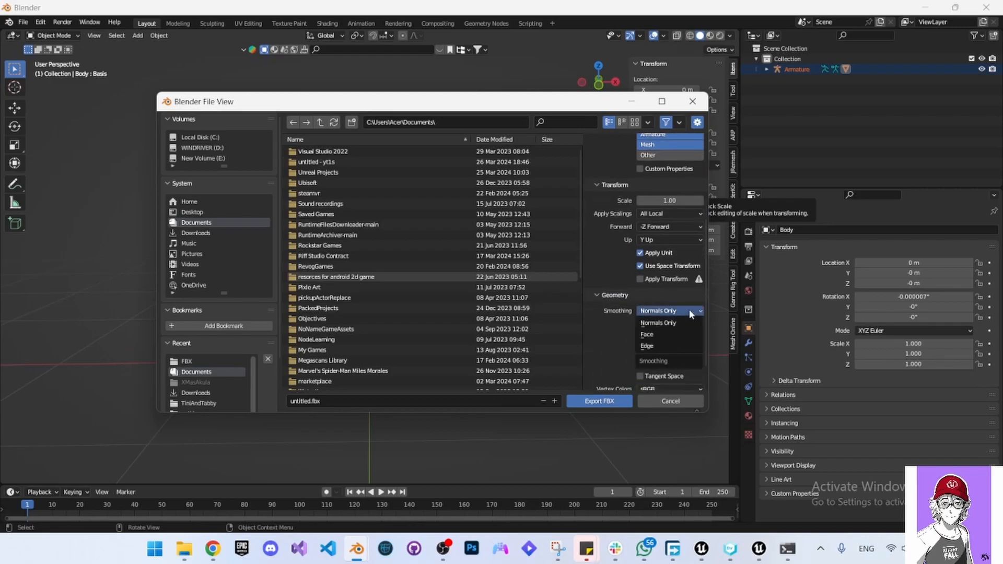
Step: Set Face smoothing, only deform bones, no leaf bones, no baked animation, and name the file 'Trashd'
left_click(648, 333)
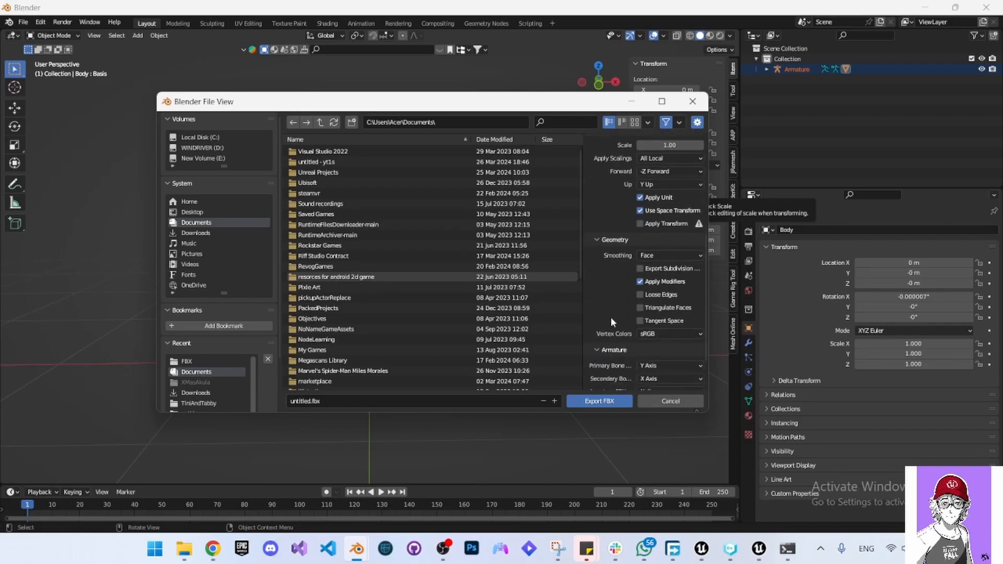
scroll("down", 3)
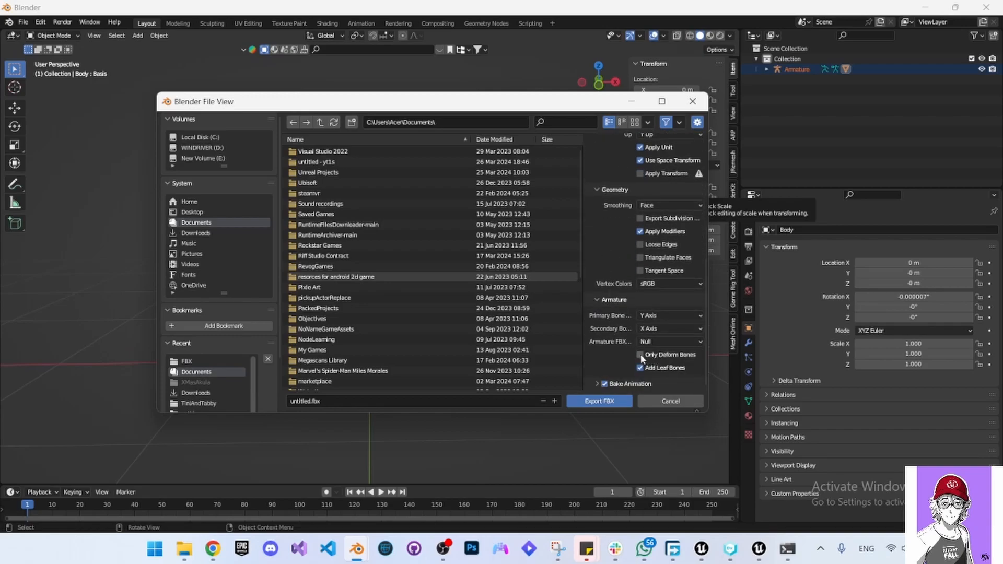
left_click(640, 354)
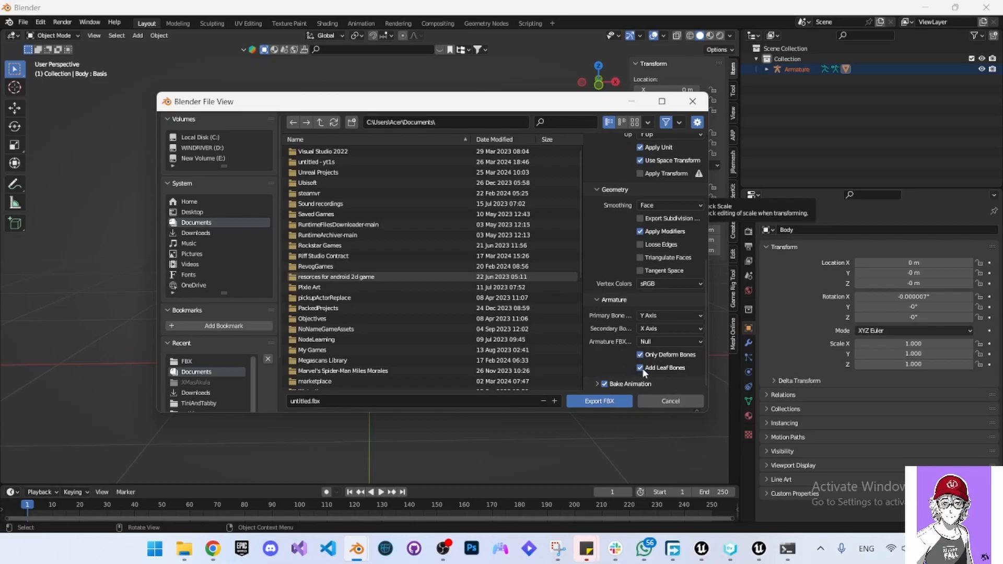
left_click(639, 368)
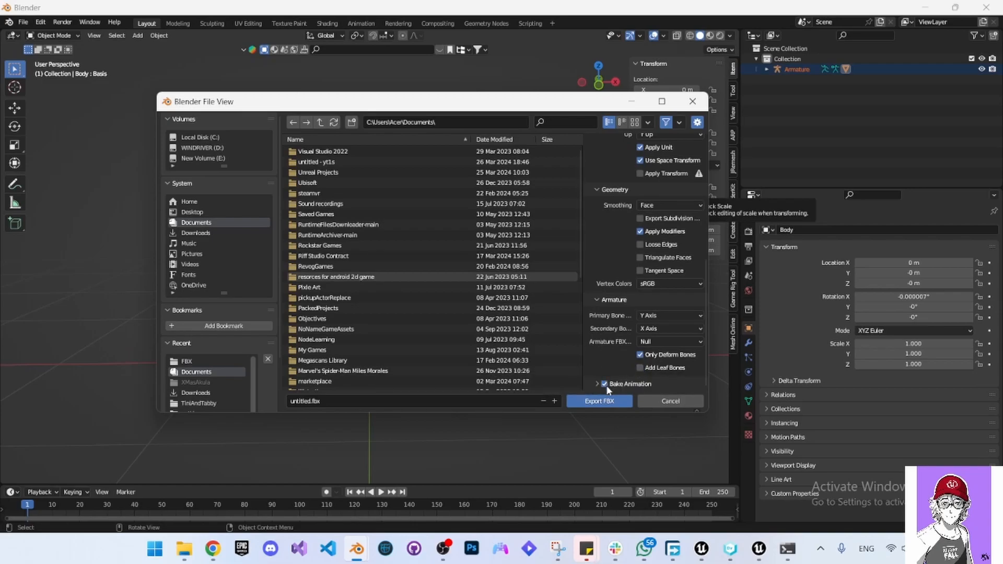
left_click(603, 384)
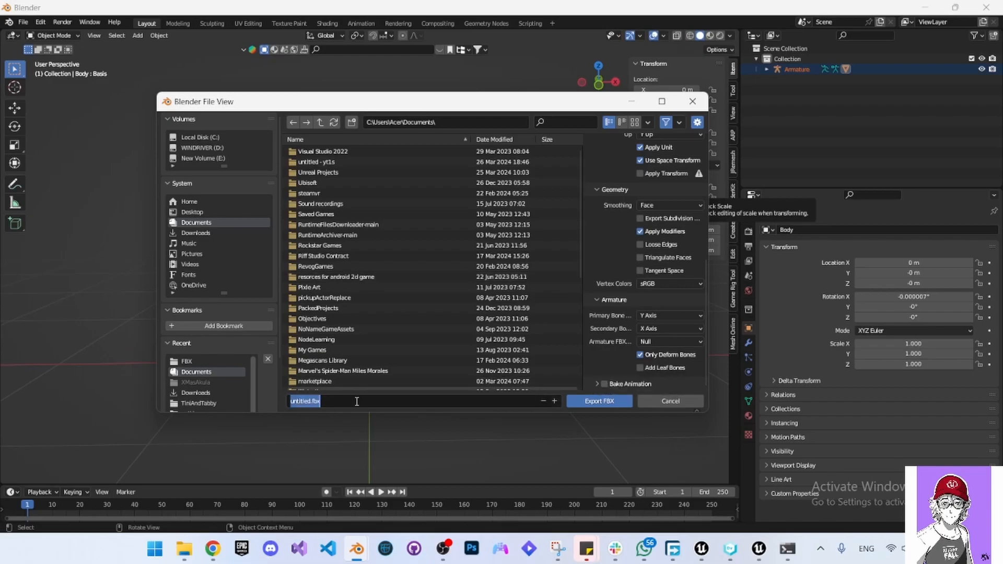
type("Trashd")
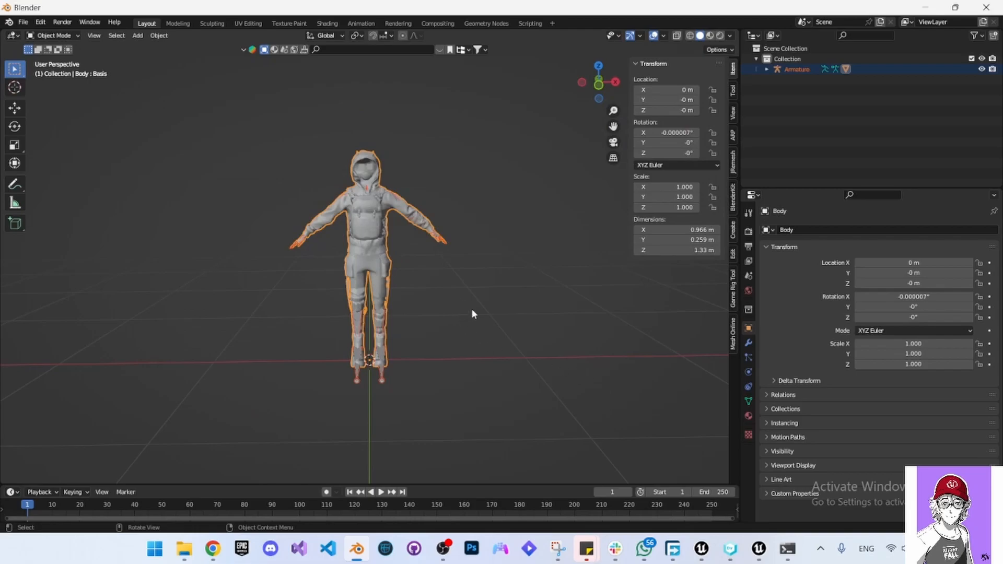
mouse_move(602, 347)
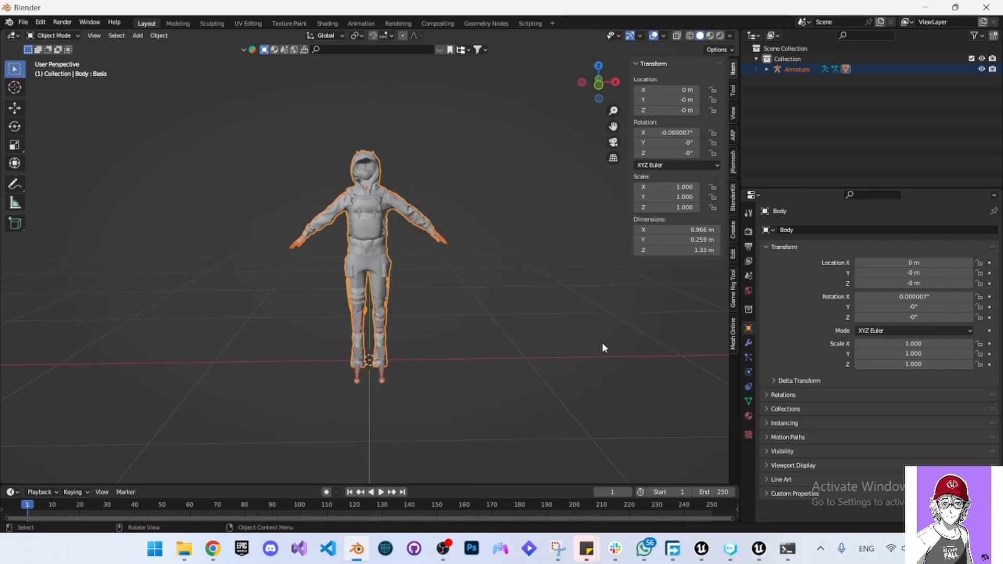
mouse_move(679, 443)
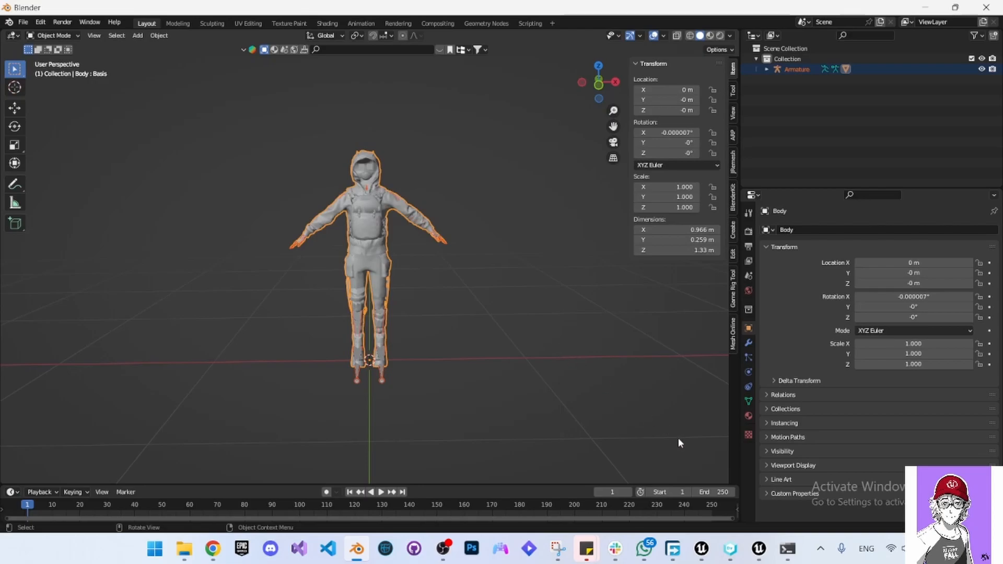
mouse_move(471, 407)
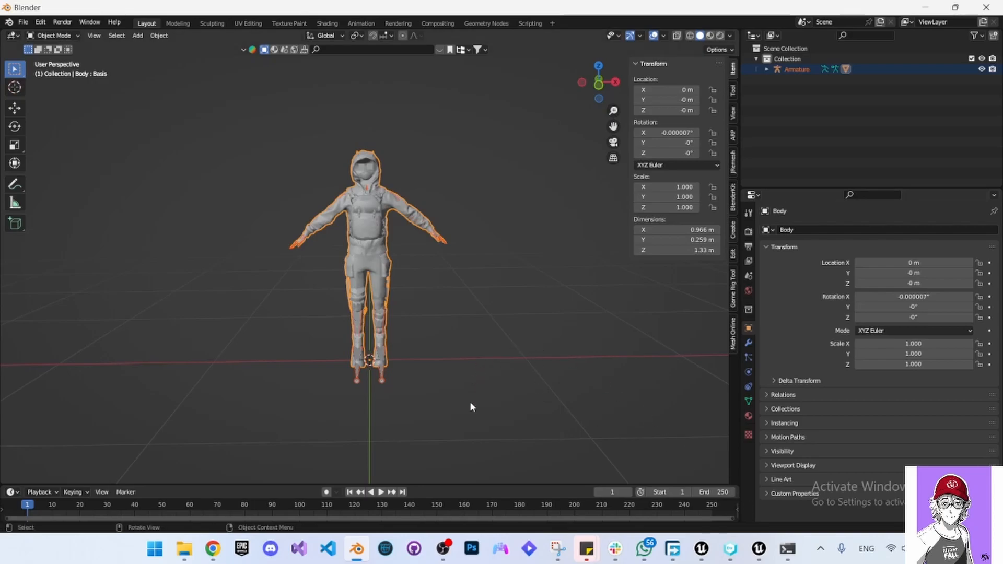